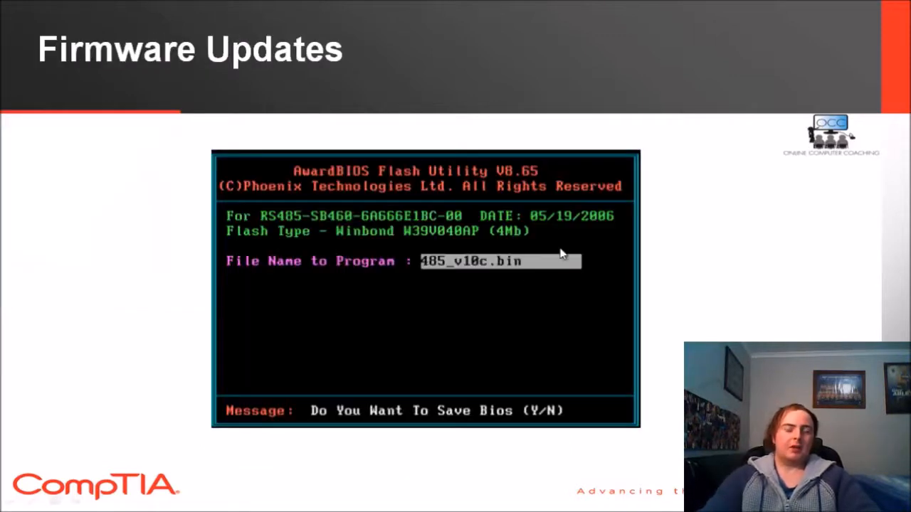
pyautogui.moveTo(718, 217)
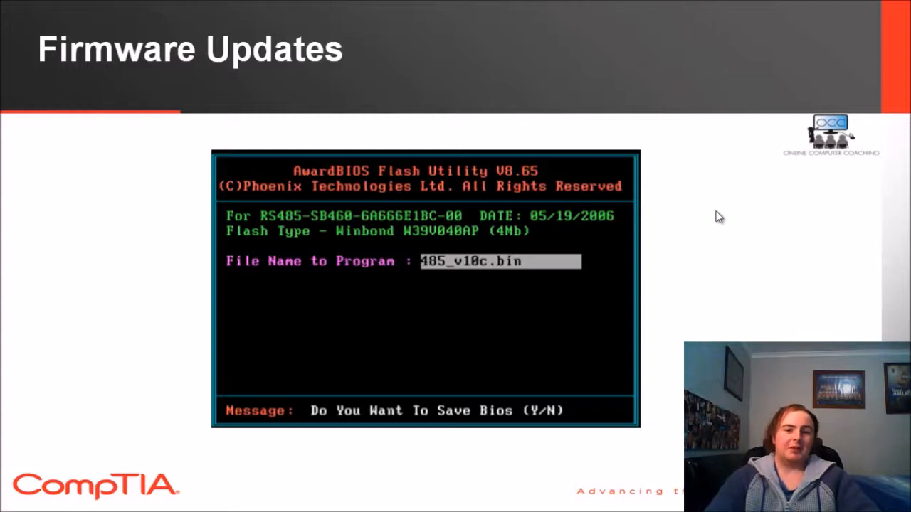
pyautogui.moveTo(324, 326)
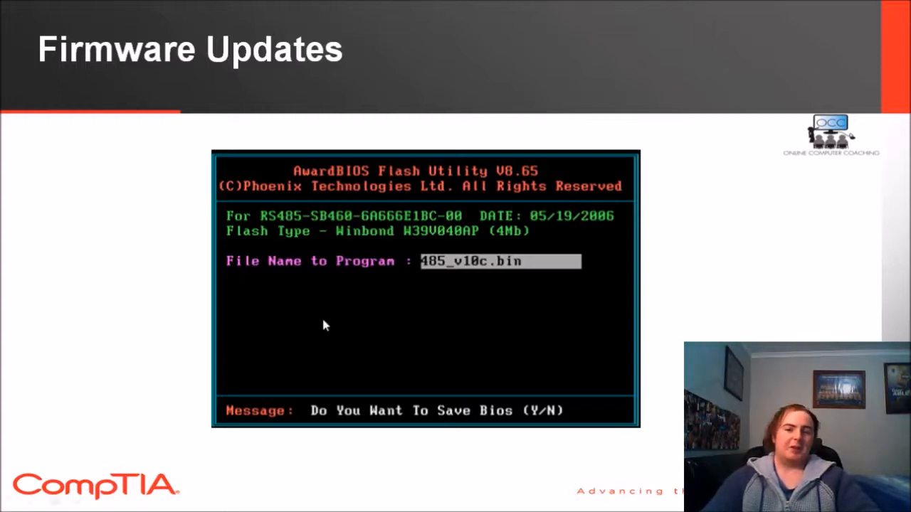
pyautogui.moveTo(229, 310)
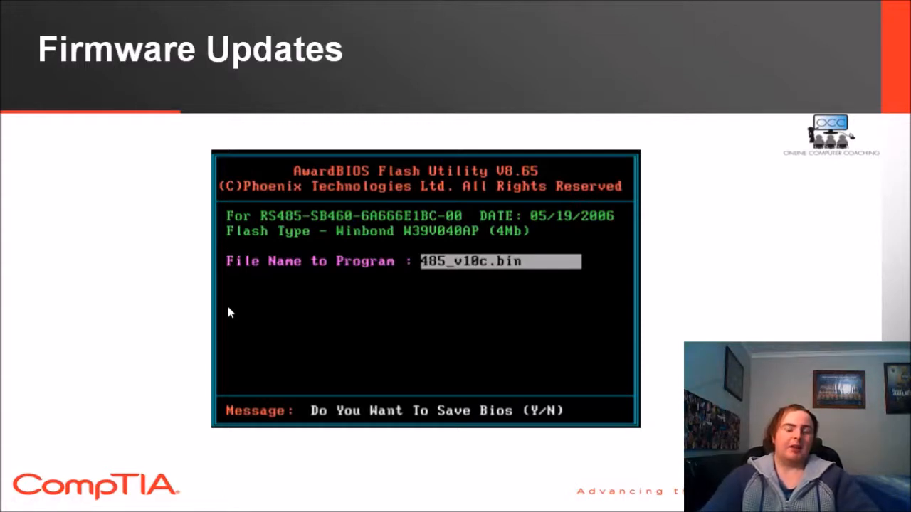
pyautogui.moveTo(160, 296)
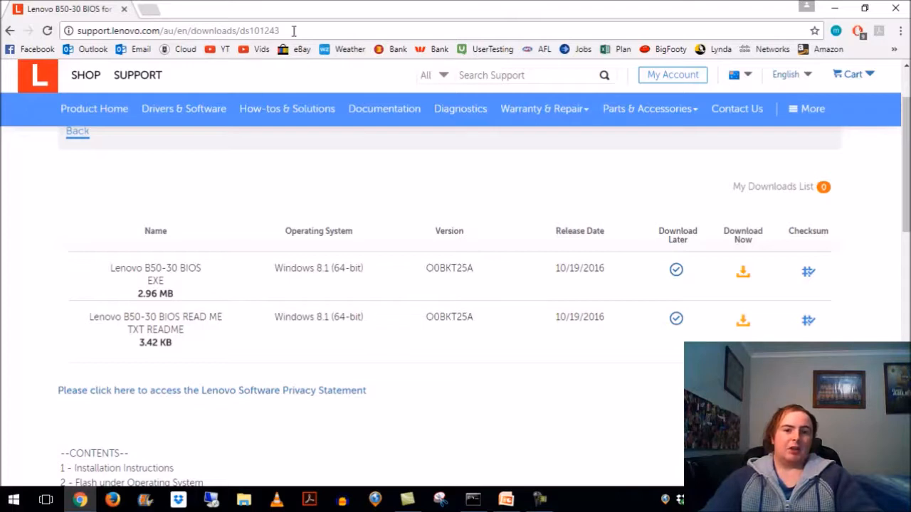
pyautogui.moveTo(220, 271)
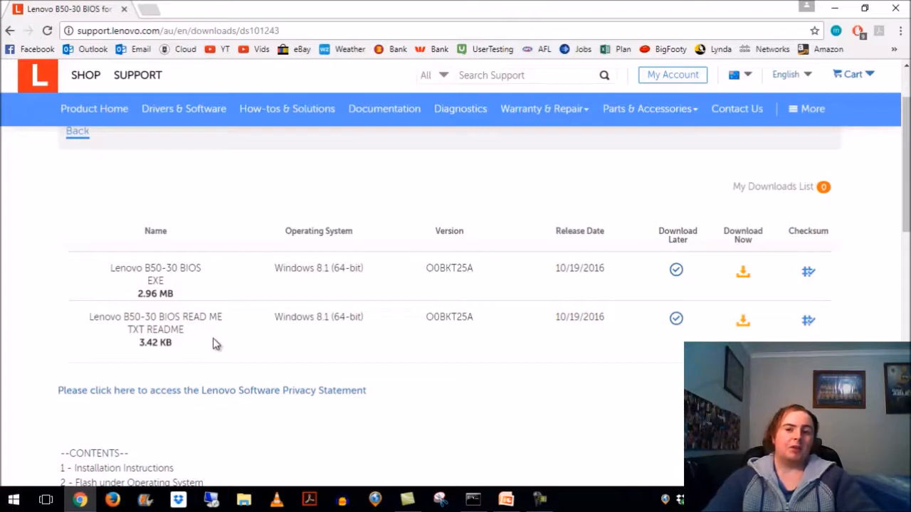
pyautogui.moveTo(227, 347)
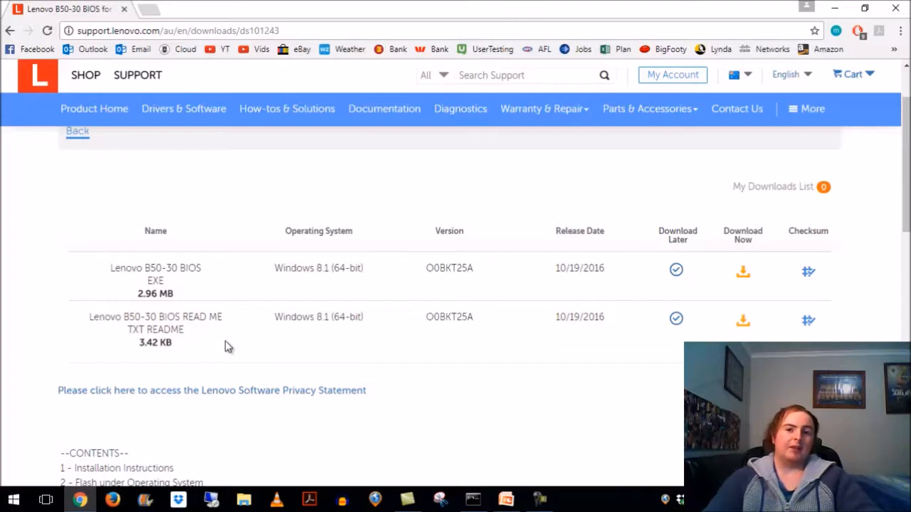
pyautogui.moveTo(257, 357)
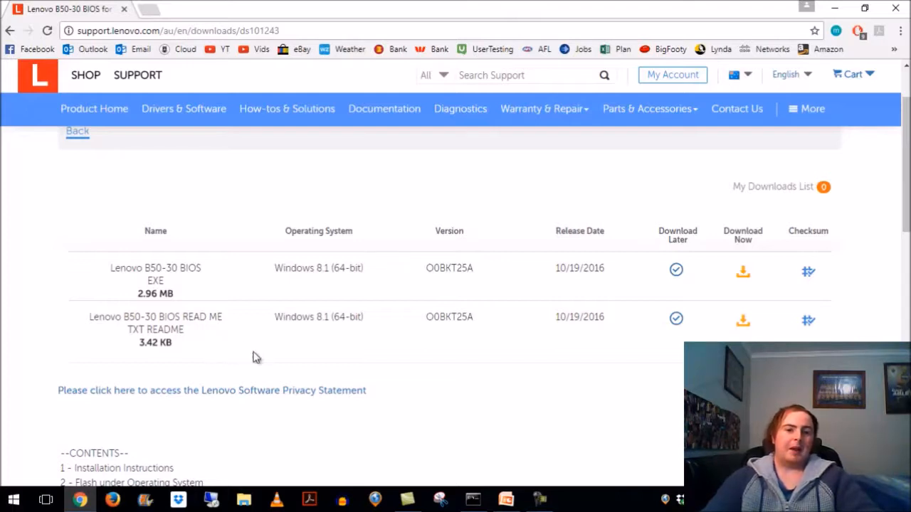
pyautogui.moveTo(259, 360)
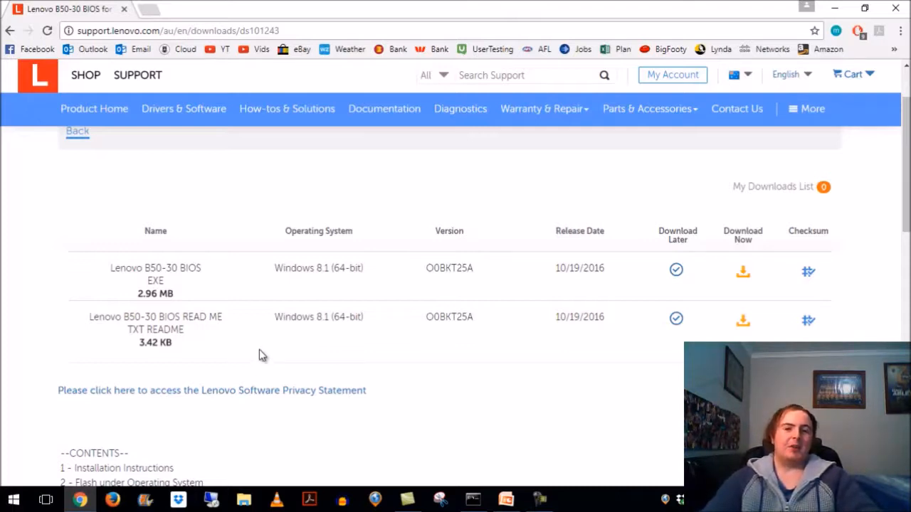
# Bring the Command Prompt window to the front from the taskbar
pyautogui.click(473, 499)
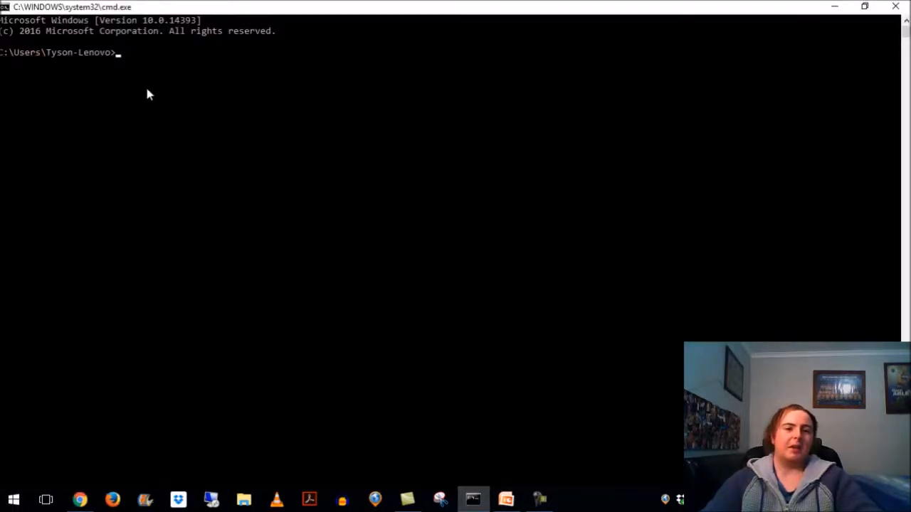
# Enter 'wmic bios get smbiosbiosversion' at the Command Prompt after dismissing the Run box
pyautogui.press('Win+r')
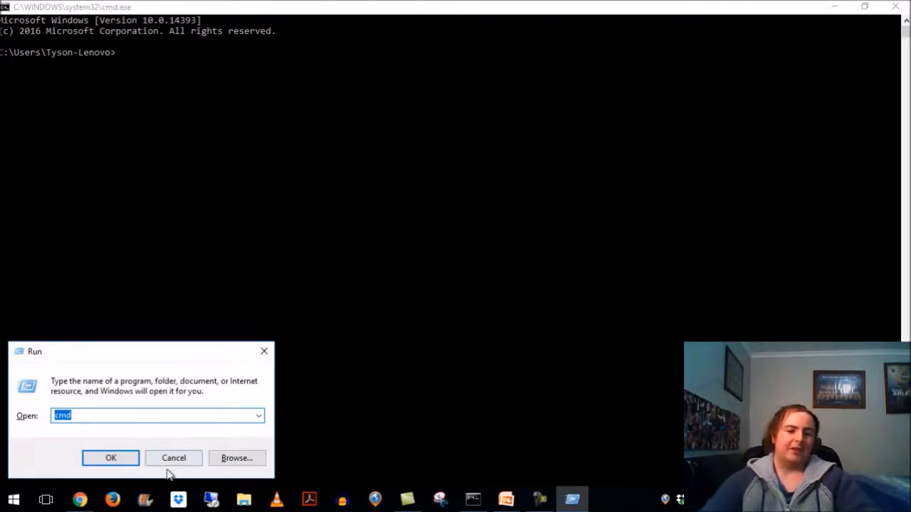
pyautogui.click(110, 458)
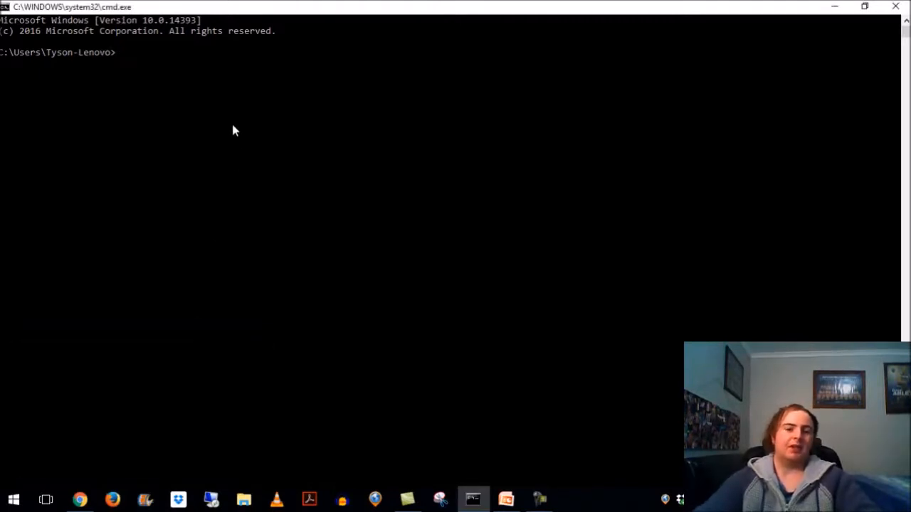
pyautogui.write('wmic bios get smbiosbiosversion')
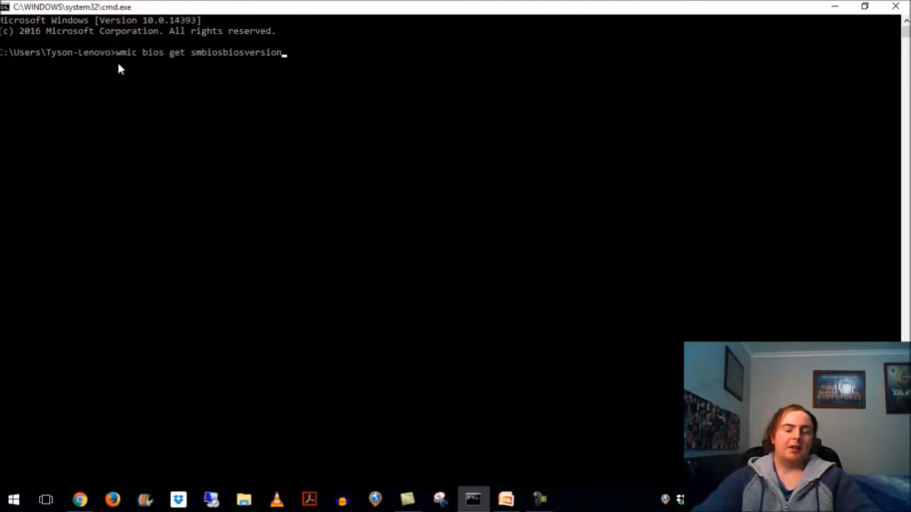
pyautogui.moveTo(161, 64)
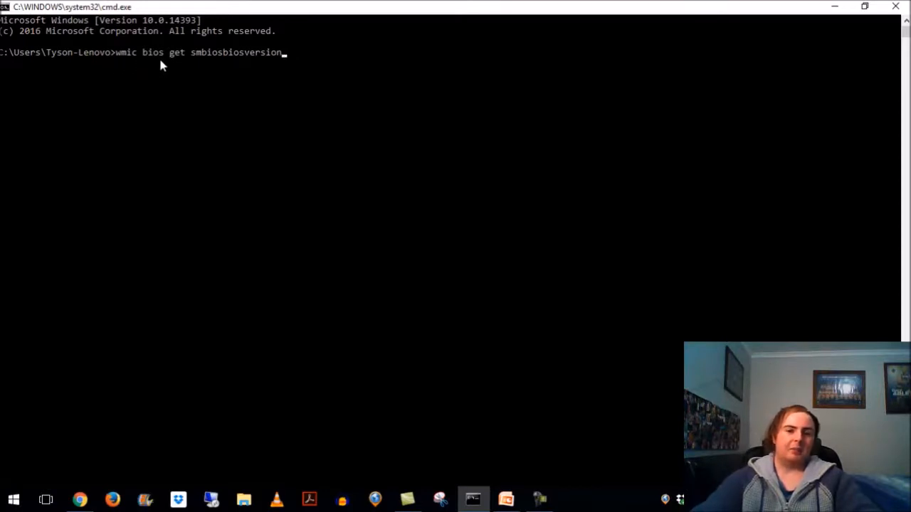
pyautogui.moveTo(217, 65)
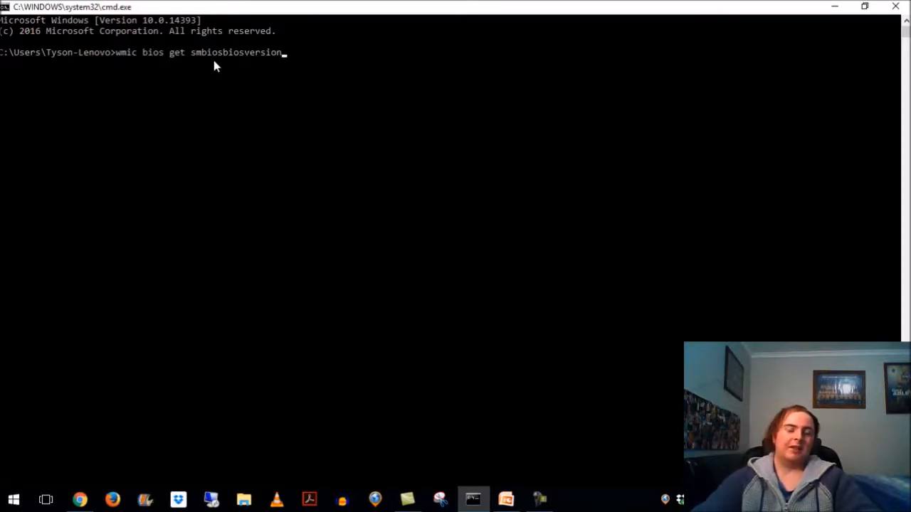
pyautogui.moveTo(222, 68)
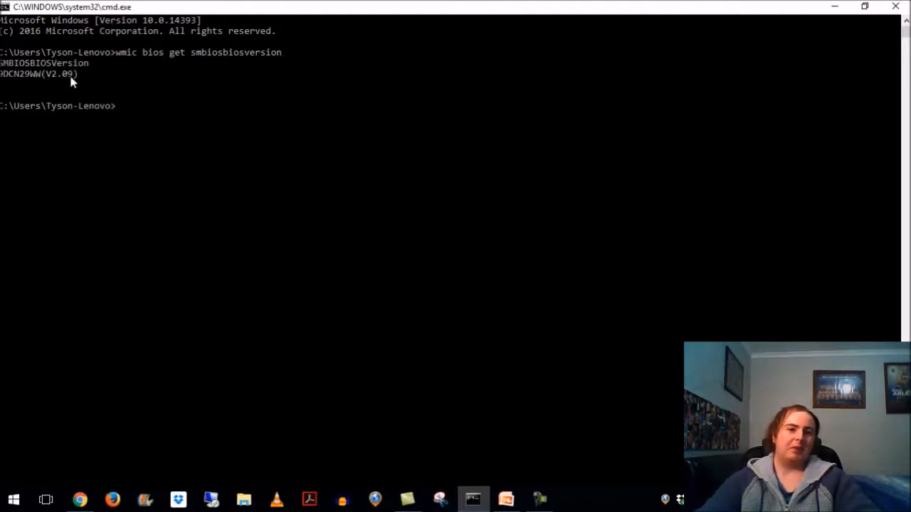
pyautogui.moveTo(207, 106)
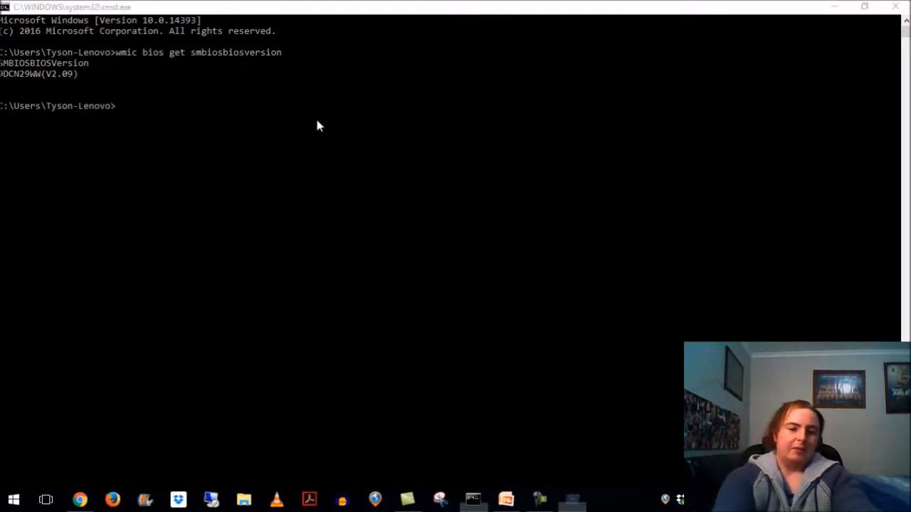
# Launch msinfo32 to read BIOS 9DCN29WW(V2.09), 11/21/2014, then return to the slideshow
pyautogui.write('msinfo')
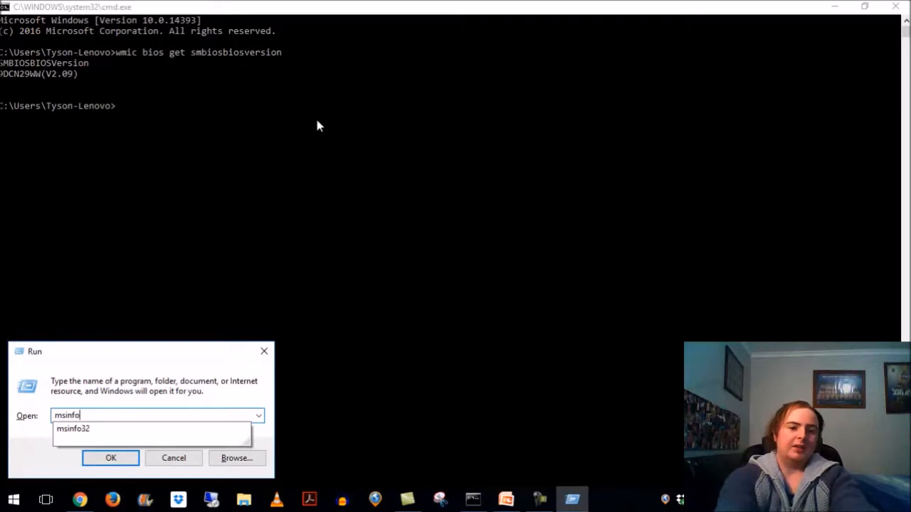
pyautogui.click(111, 458)
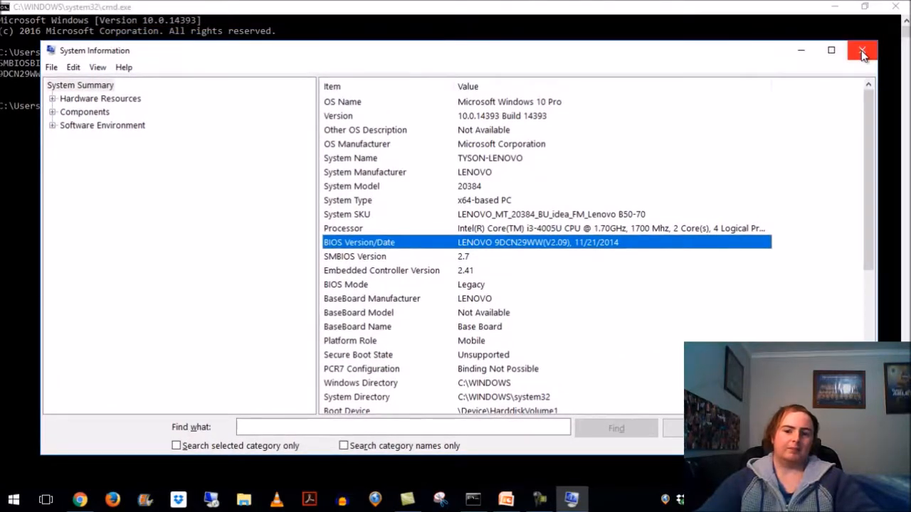
pyautogui.click(863, 50)
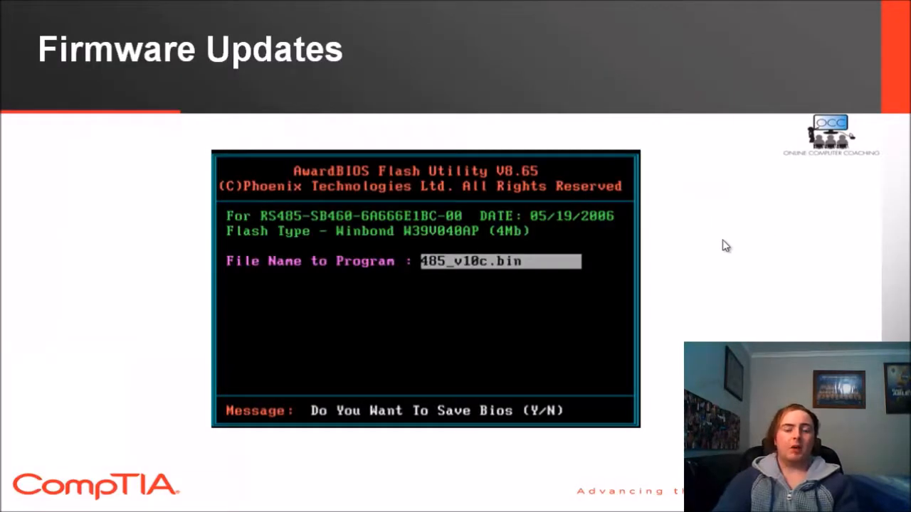
# Advance to the BIOS/UEFI Security slide covering passwords, BitLocker and Secure Boot
pyautogui.press('right')
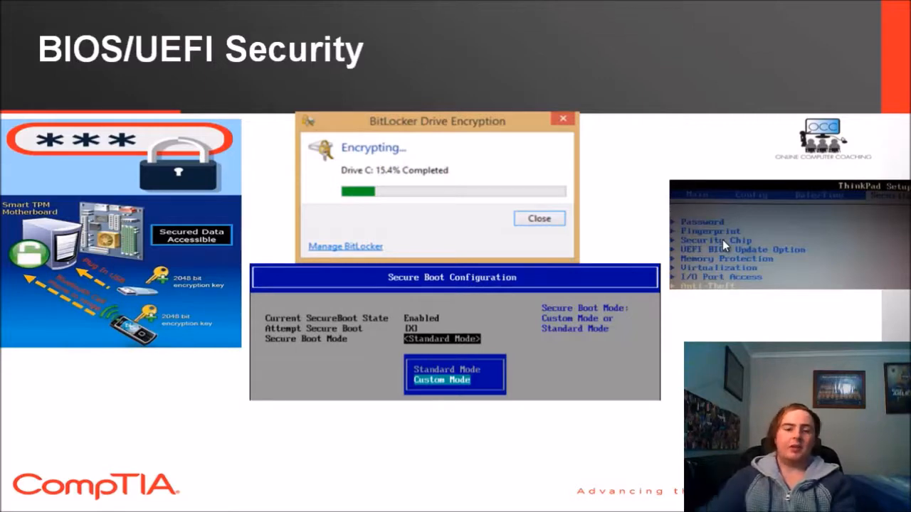
pyautogui.moveTo(197, 167)
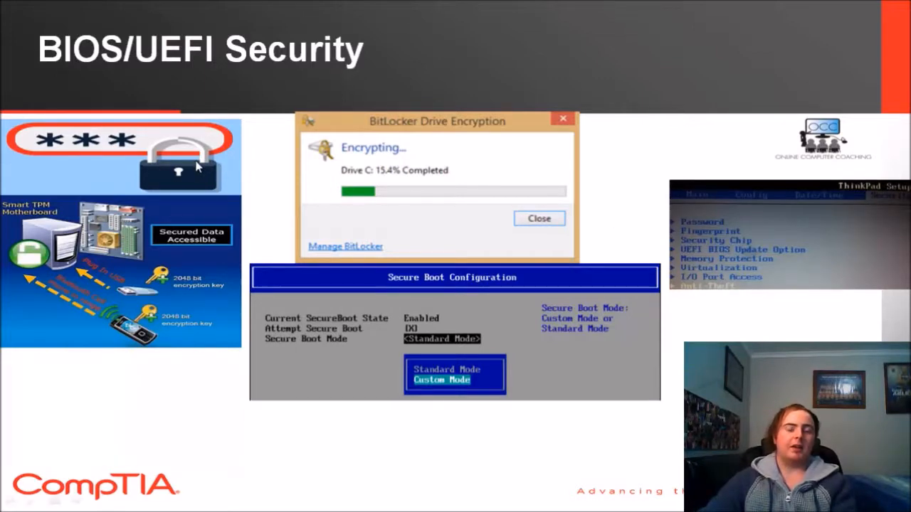
pyautogui.moveTo(260, 166)
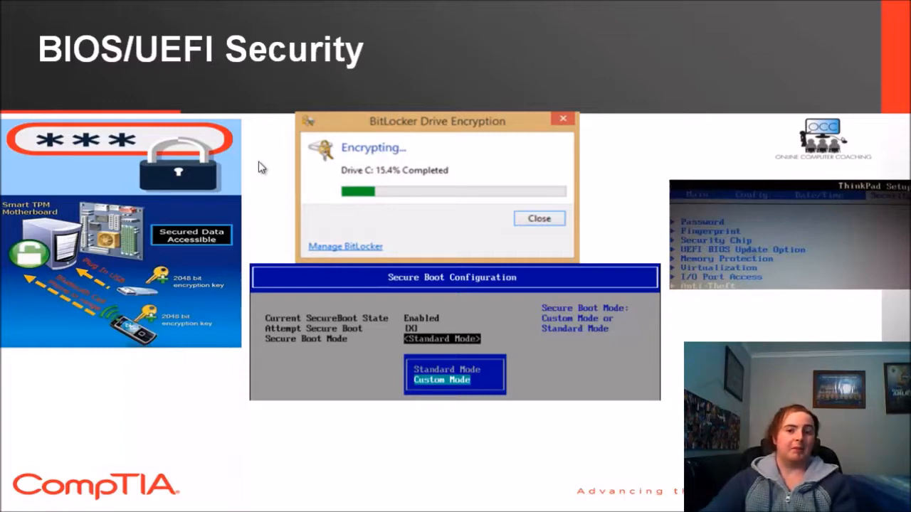
pyautogui.moveTo(228, 121)
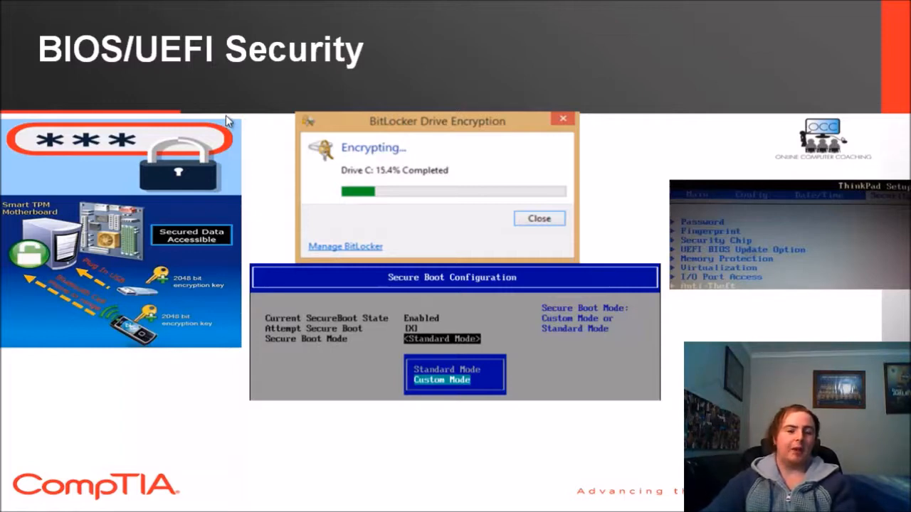
pyautogui.moveTo(190, 112)
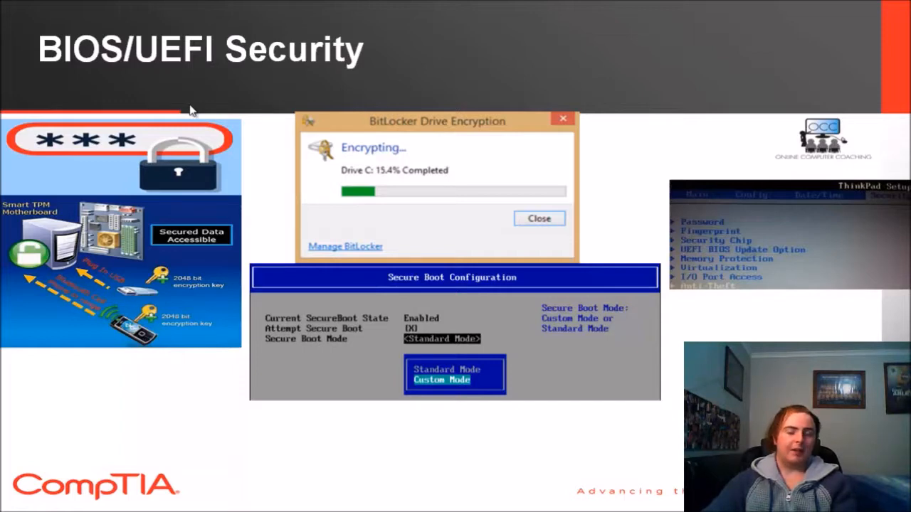
pyautogui.moveTo(171, 84)
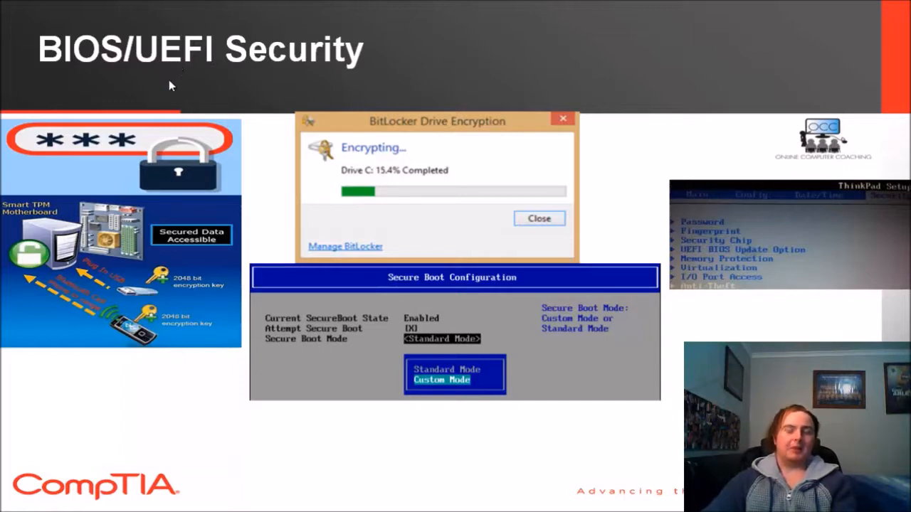
pyautogui.moveTo(276, 212)
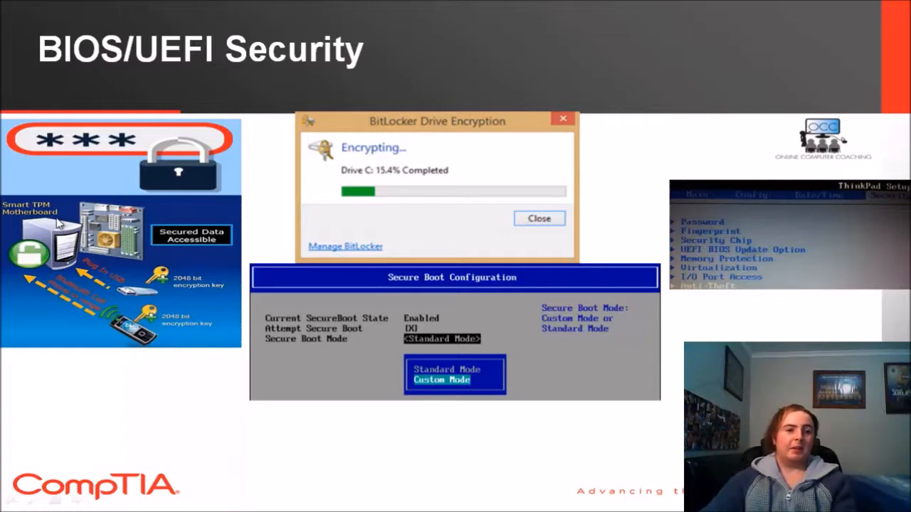
pyautogui.moveTo(258, 207)
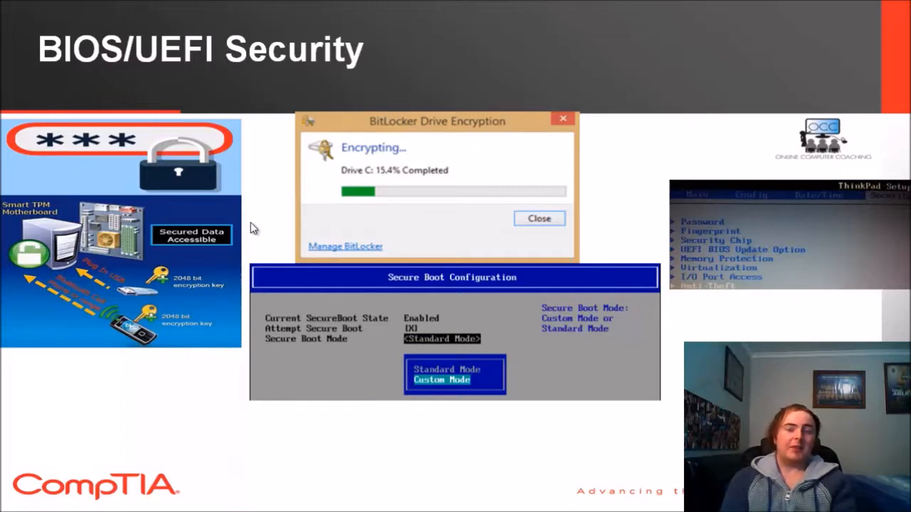
pyautogui.moveTo(402, 133)
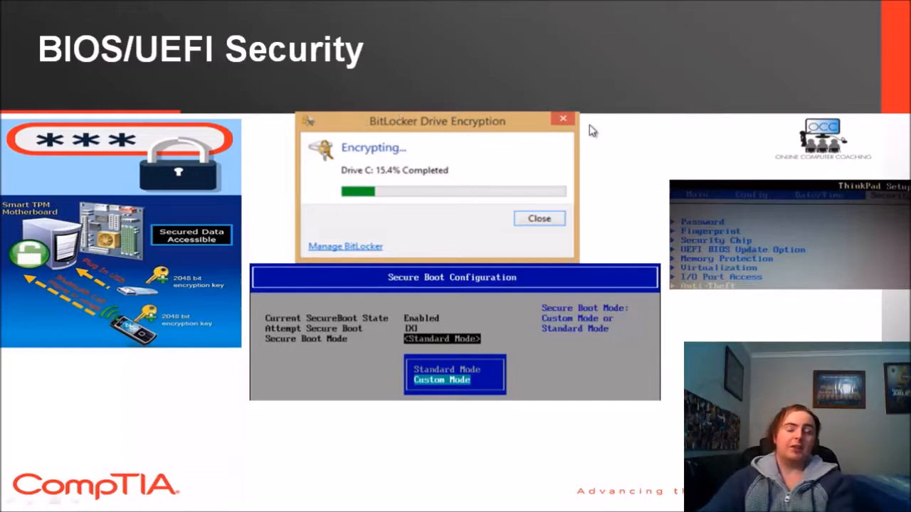
pyautogui.moveTo(582, 144)
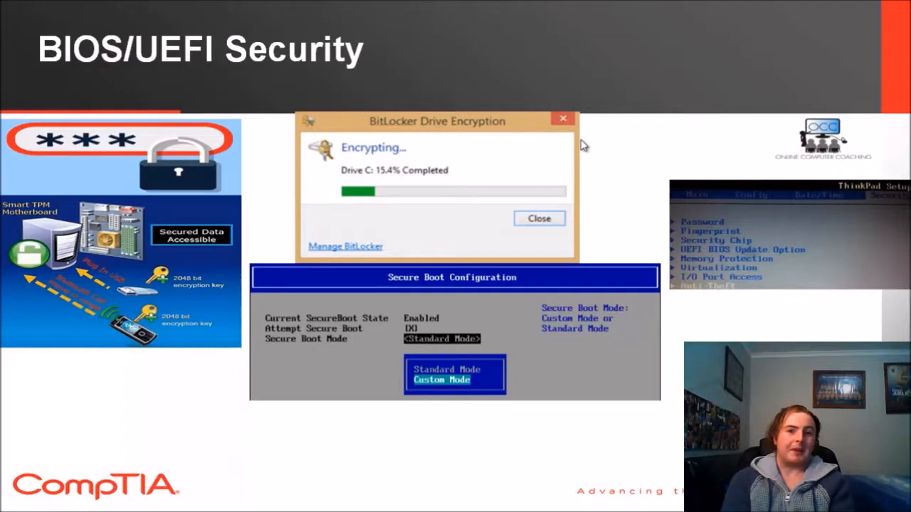
pyautogui.moveTo(528, 110)
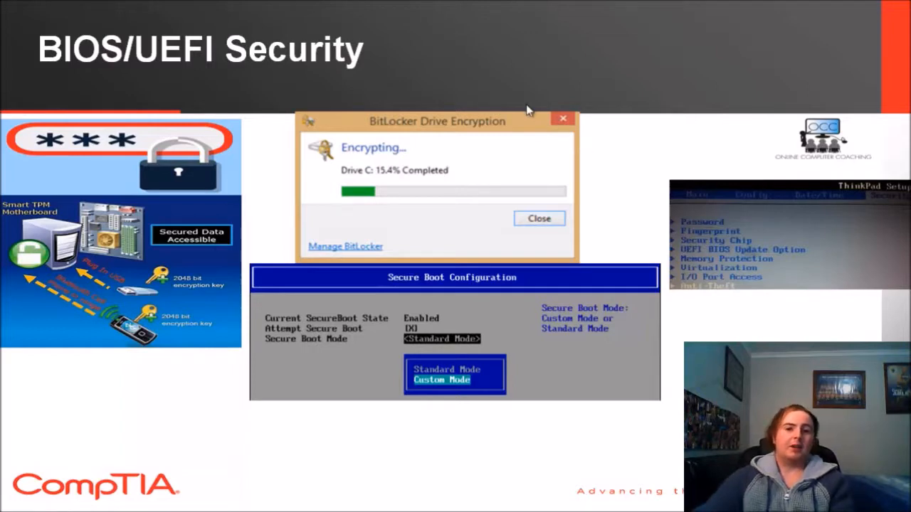
pyautogui.moveTo(498, 135)
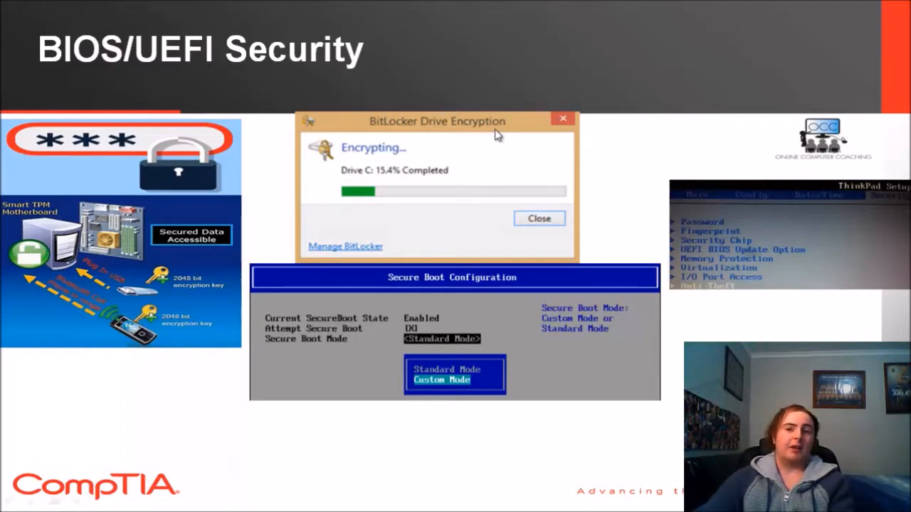
pyautogui.moveTo(609, 152)
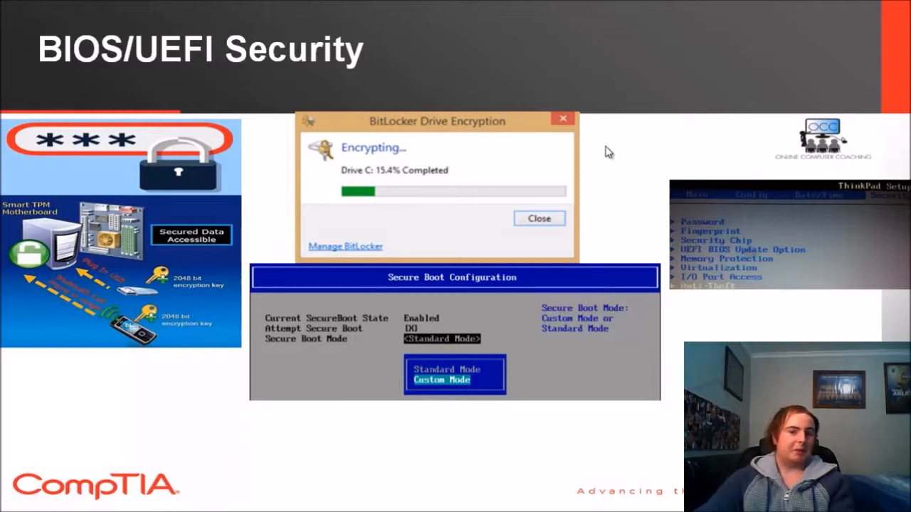
pyautogui.moveTo(604, 225)
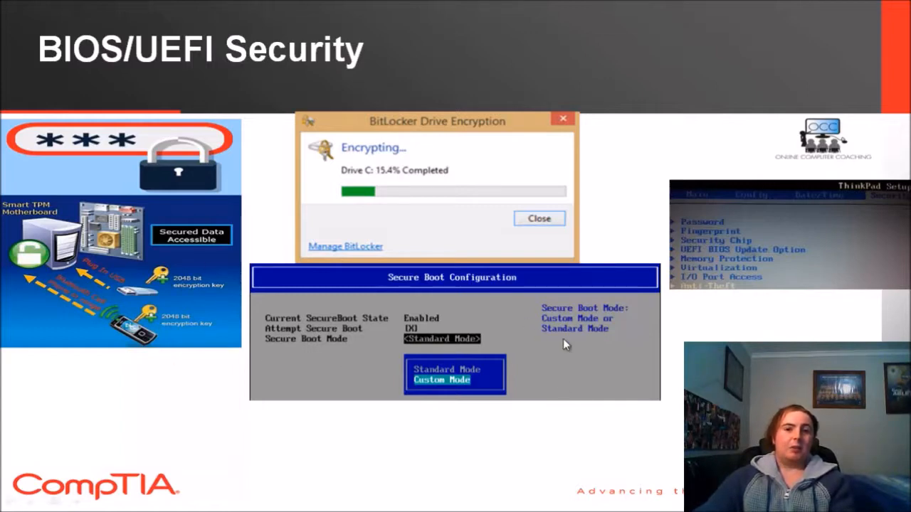
pyautogui.moveTo(670, 376)
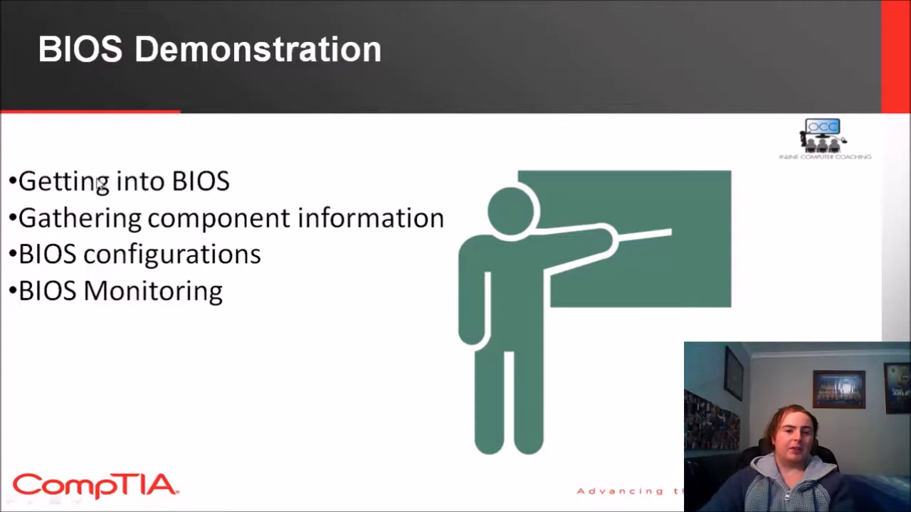
pyautogui.moveTo(466, 158)
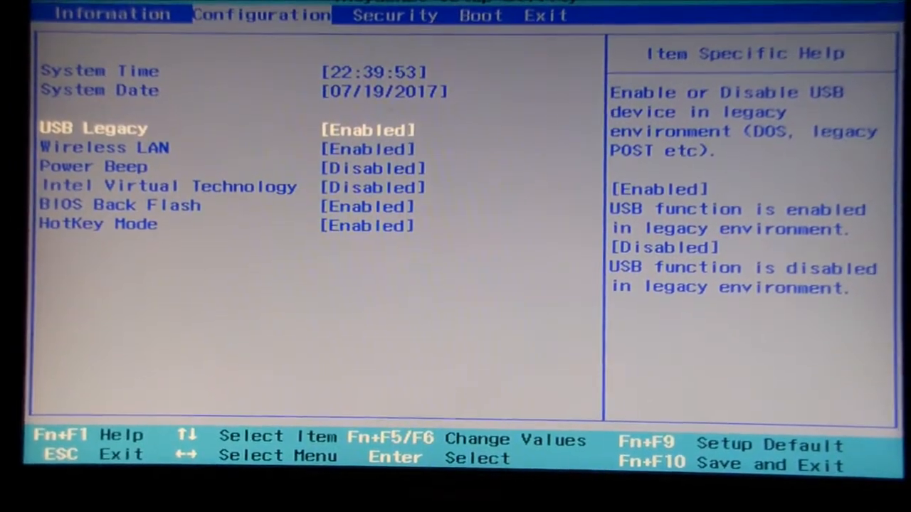
# Step down to Power Beep, then Intel Virtual Technology to show their help text
pyautogui.press('Down')
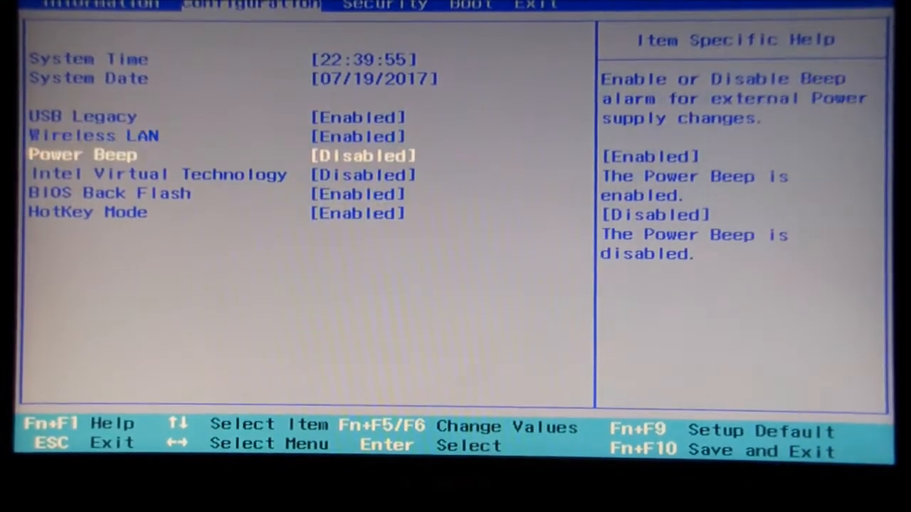
pyautogui.press('Down')
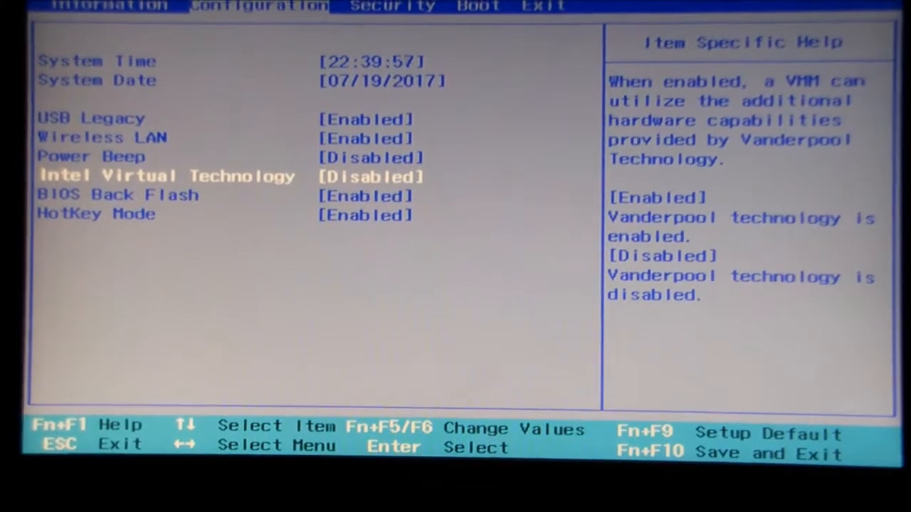